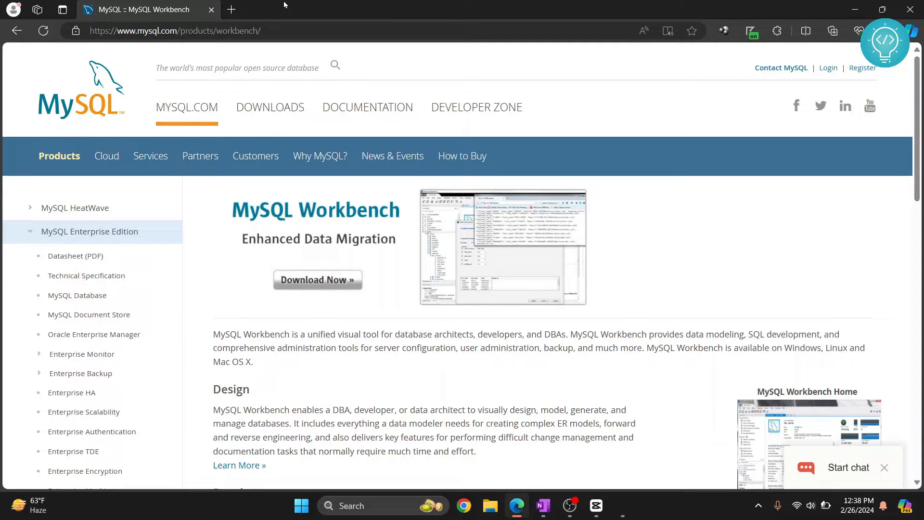
pyautogui.moveTo(187, 116)
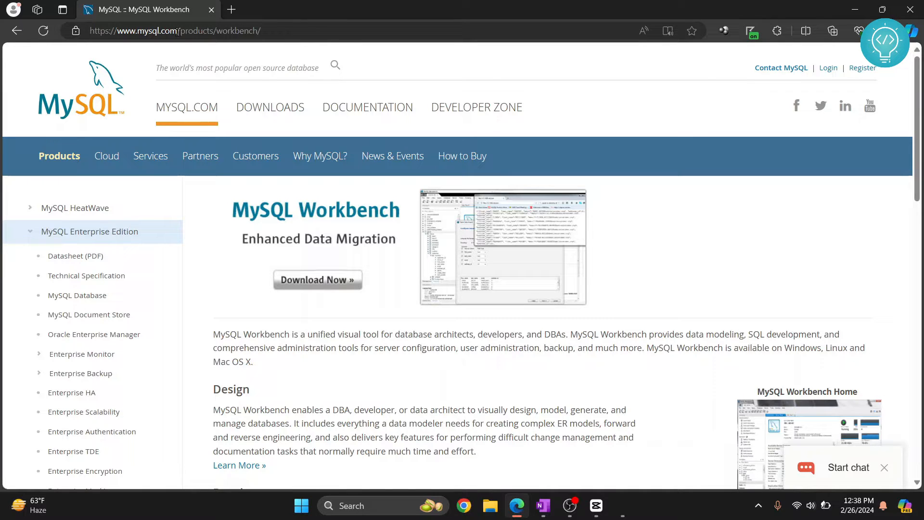
pyautogui.moveTo(317, 279)
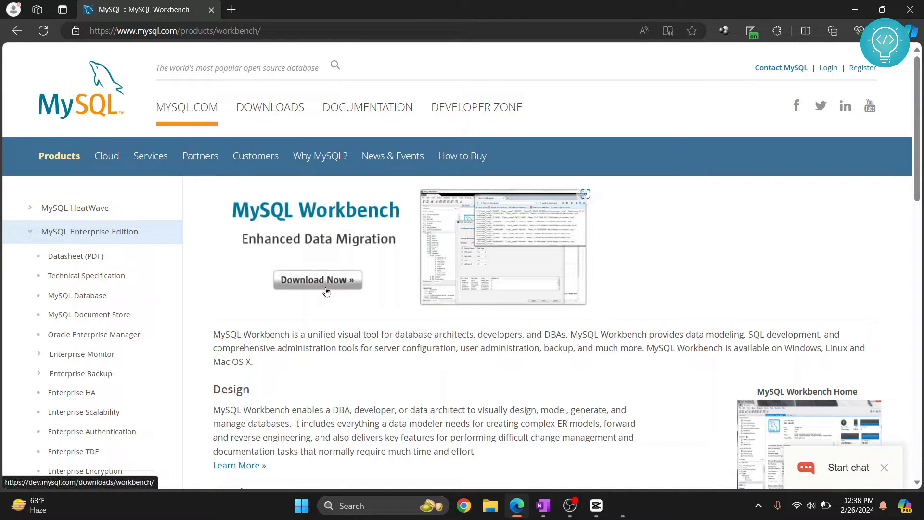
# Step: Download the MySQL Workbench 8.0.36 Windows MSI installer without signing in to Oracle
pyautogui.click(317, 279)
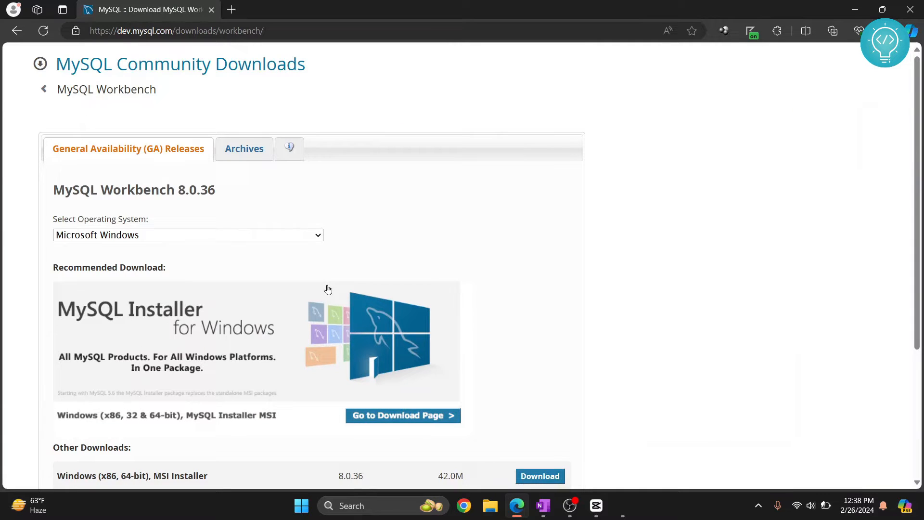
pyautogui.scroll(-3)
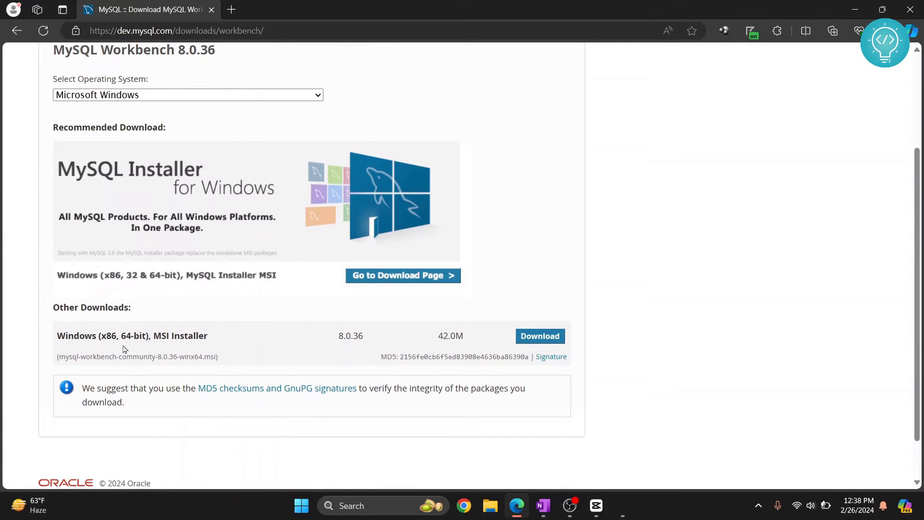
pyautogui.moveTo(399, 339)
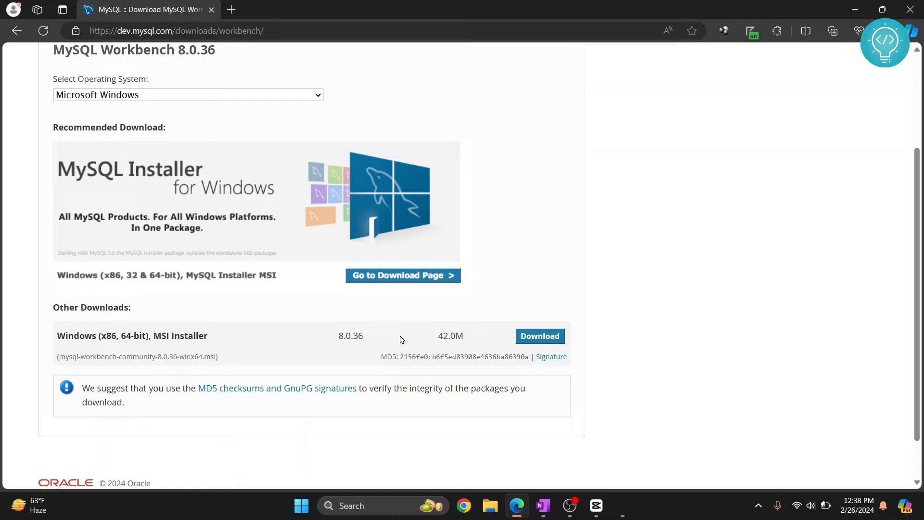
pyautogui.click(539, 335)
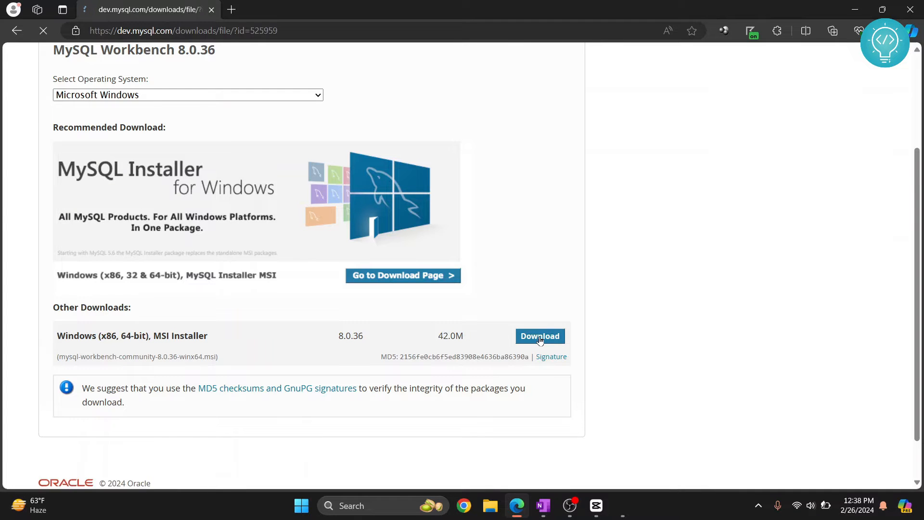
pyautogui.click(539, 336)
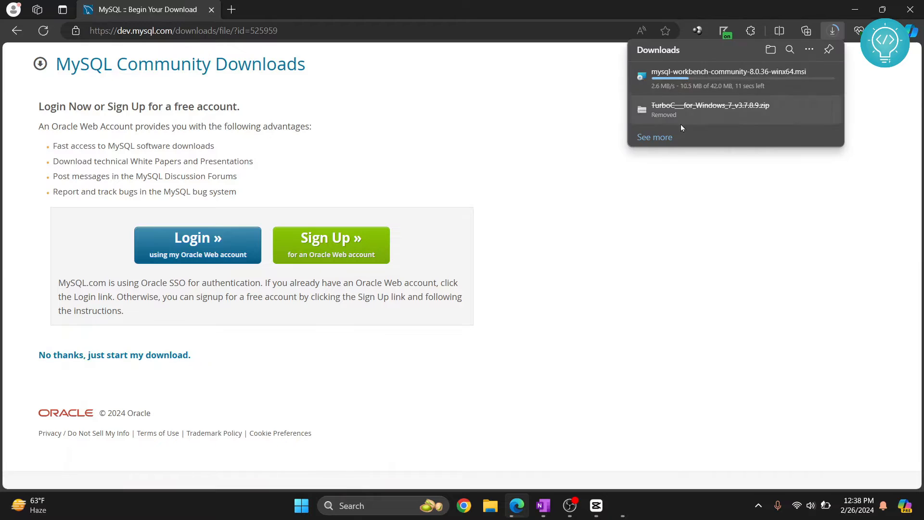
pyautogui.moveTo(735, 76)
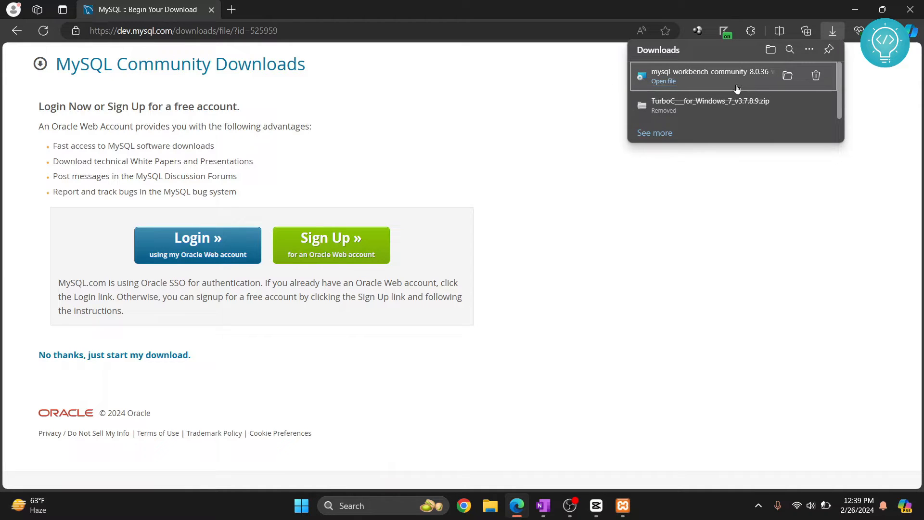
pyautogui.moveTo(663, 80)
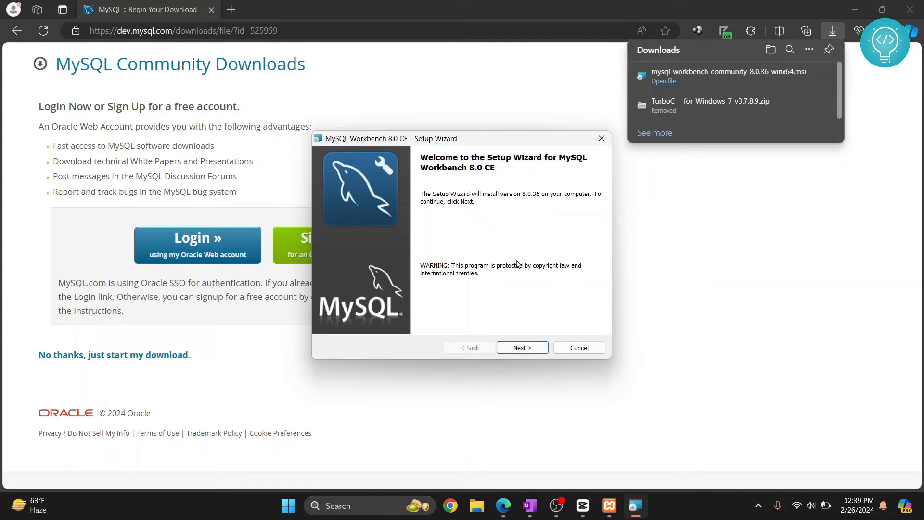
# Step: Walk the setup wizard keeping the default Program Files folder and Complete setup type
pyautogui.click(521, 347)
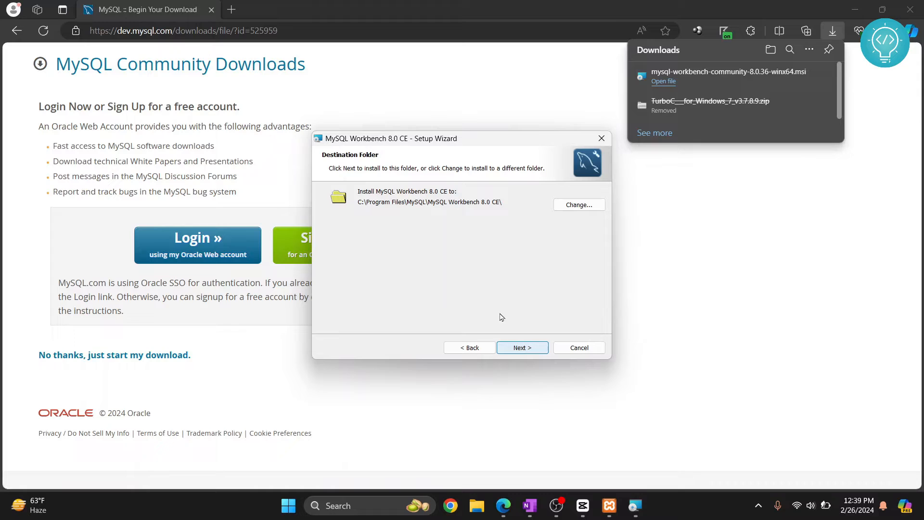
pyautogui.moveTo(497, 211)
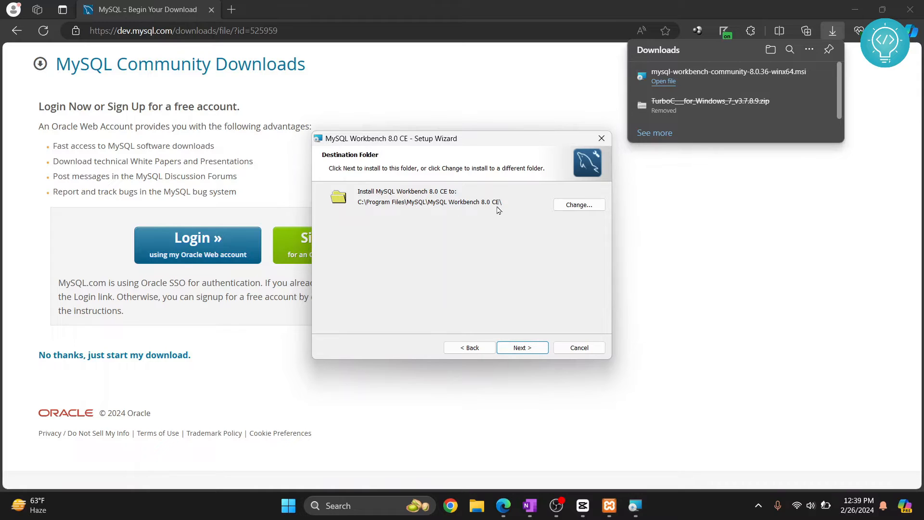
pyautogui.moveTo(578, 204)
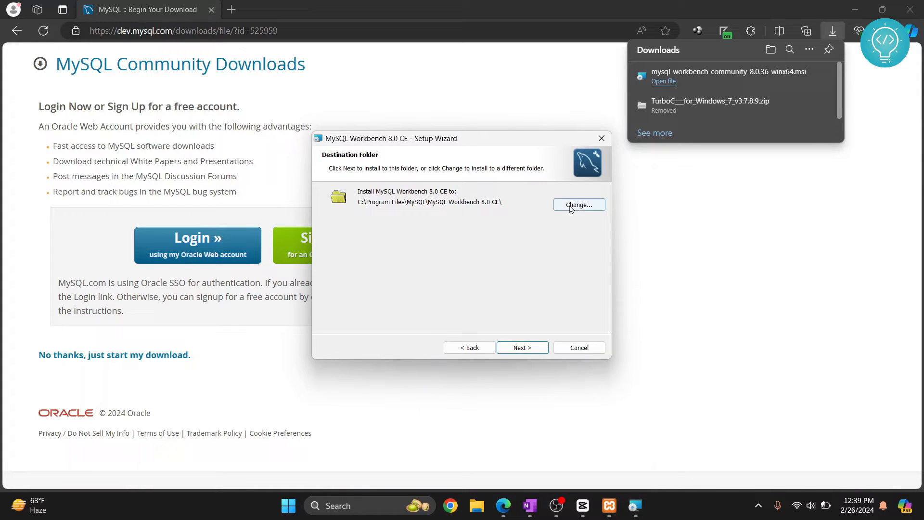
pyautogui.click(578, 204)
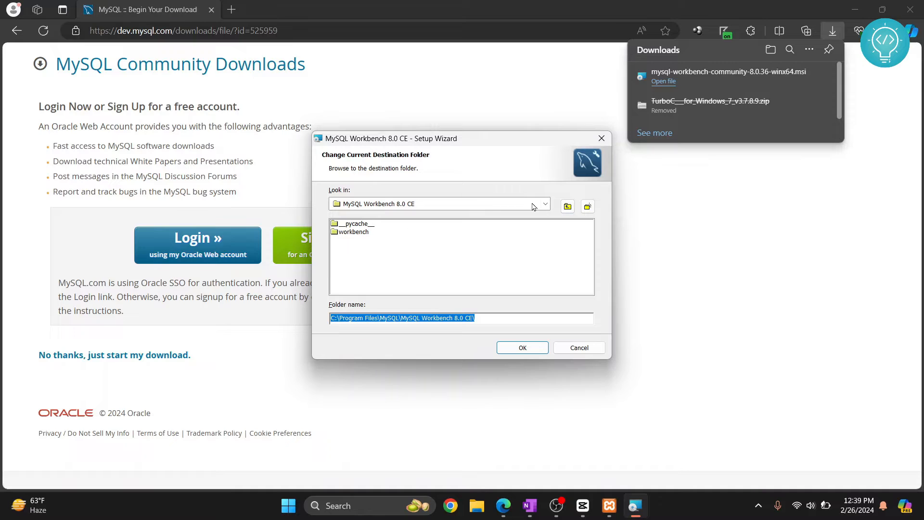
pyautogui.click(567, 206)
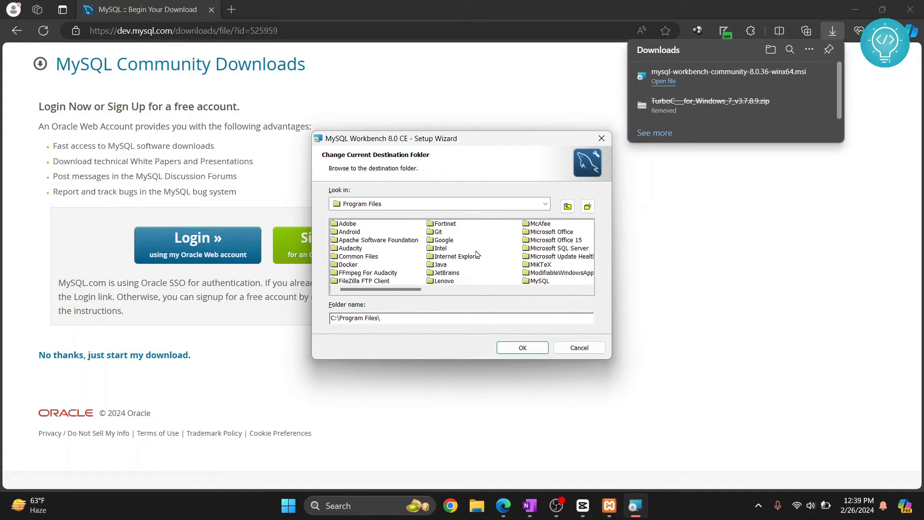
pyautogui.click(521, 347)
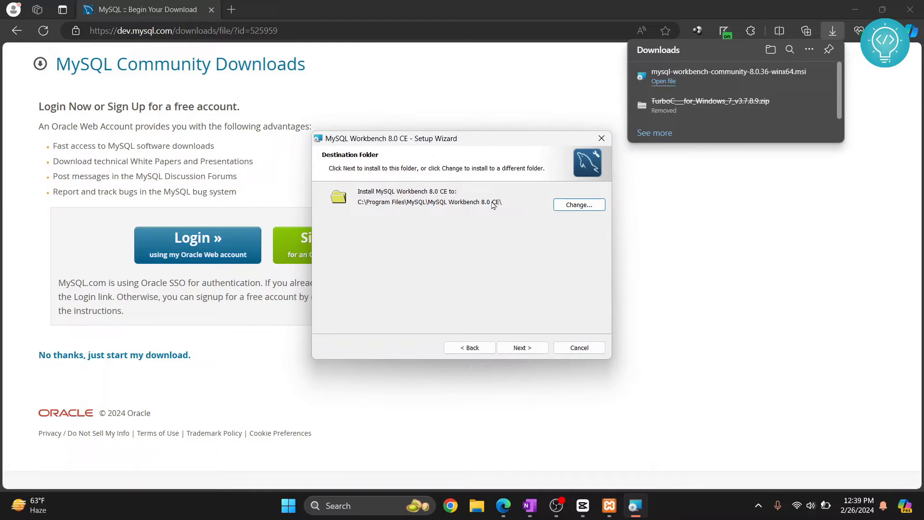
pyautogui.click(520, 347)
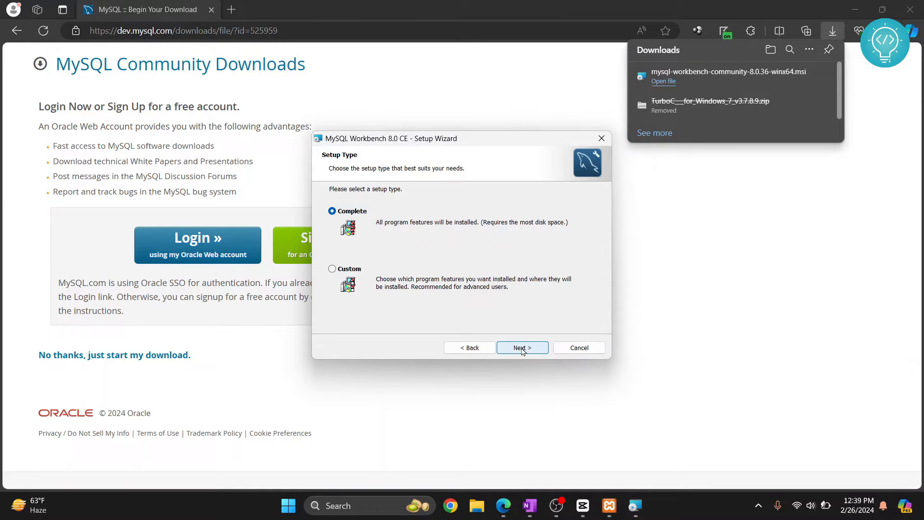
pyautogui.moveTo(329, 223)
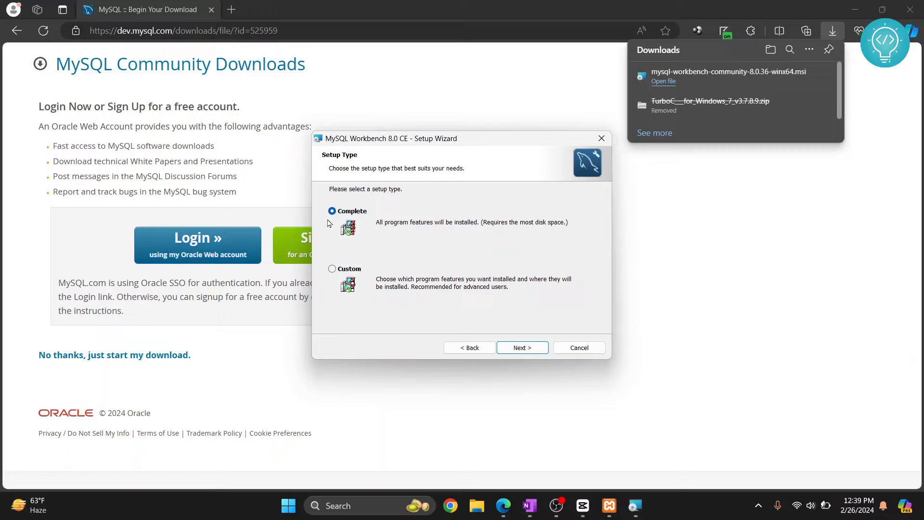
pyautogui.click(521, 347)
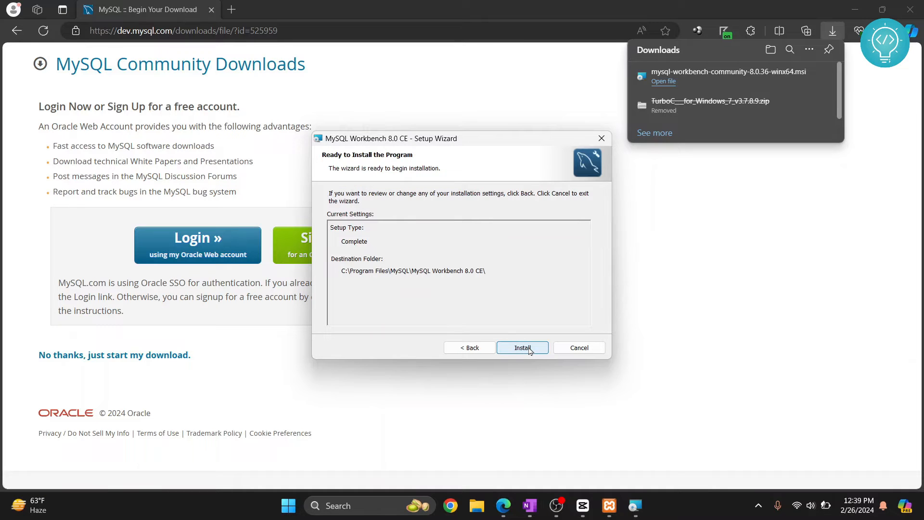
# Step: Install MySQL Workbench 8.0 CE and let the wizard run to completion
pyautogui.click(521, 348)
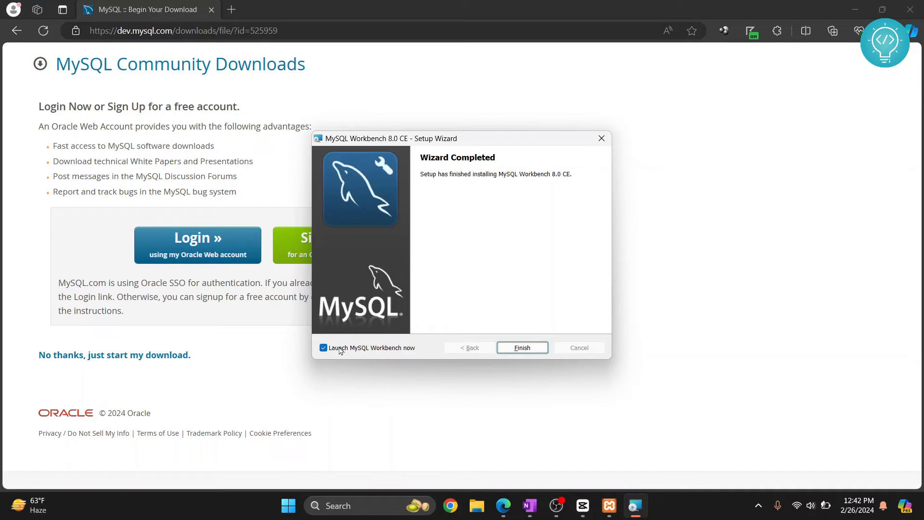
pyautogui.moveTo(410, 356)
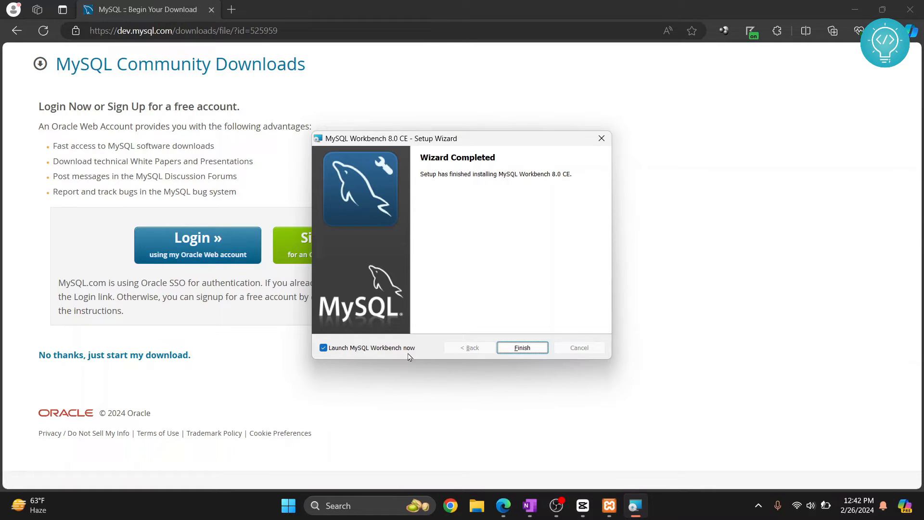
pyautogui.moveTo(419, 353)
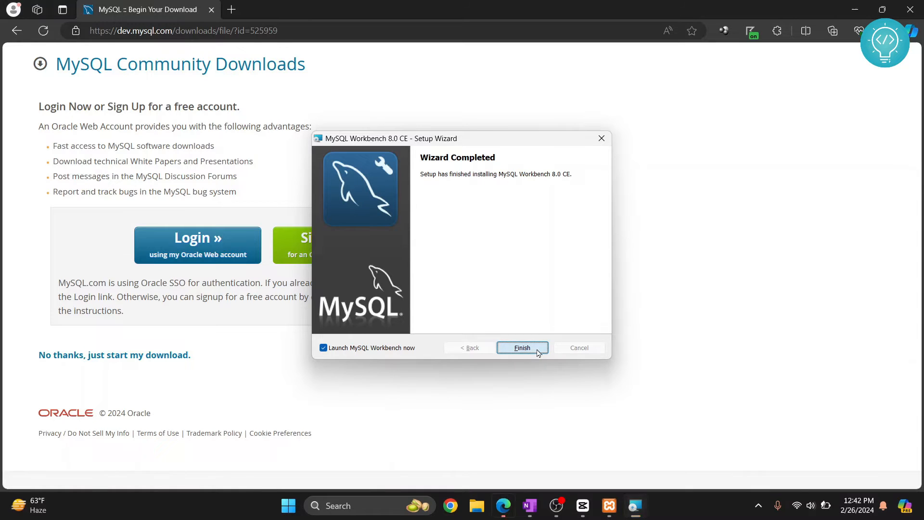
# Step: Launch Workbench, check MySQL in XAMPP, and start a new connection prefilled with 127.0.0.1:3306 root
pyautogui.click(521, 347)
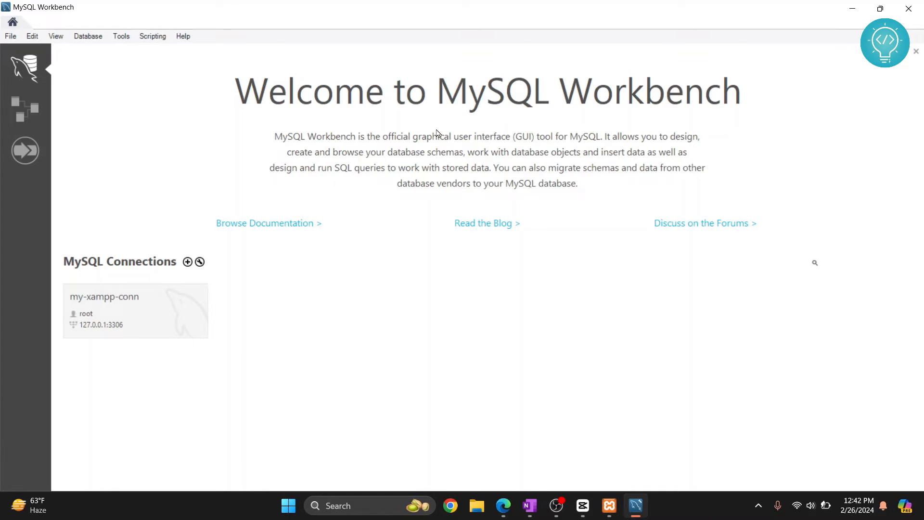
pyautogui.click(814, 262)
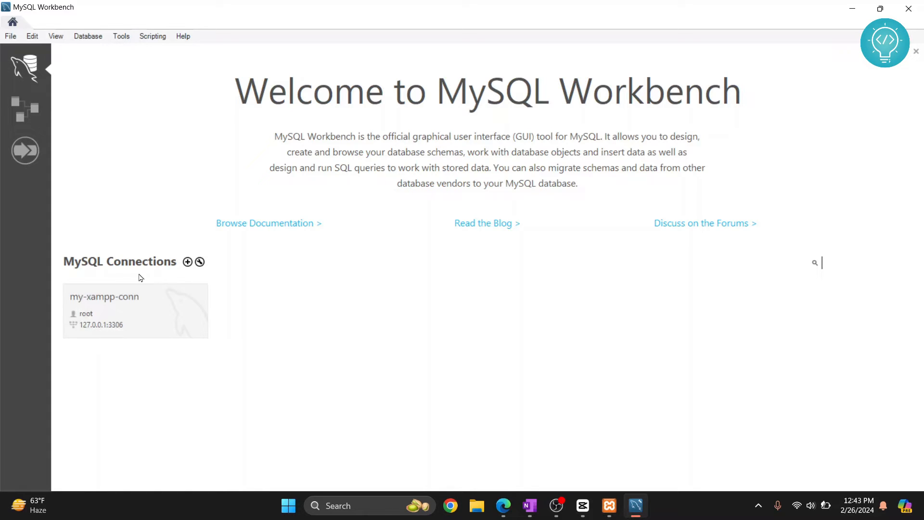
pyautogui.moveTo(181, 188)
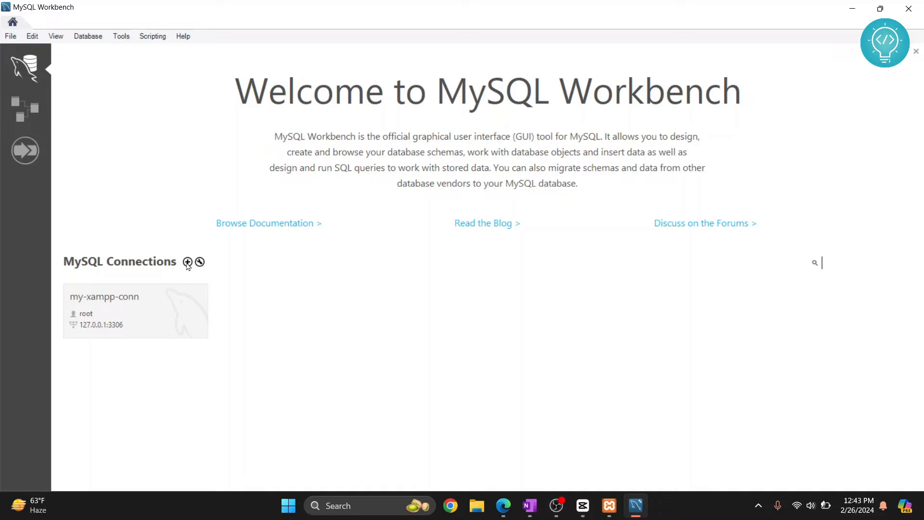
pyautogui.click(187, 261)
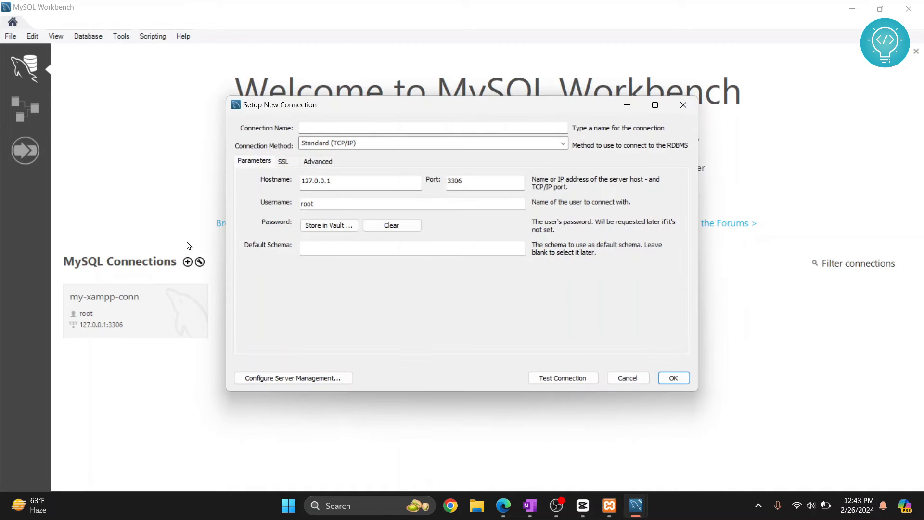
pyautogui.moveTo(324, 301)
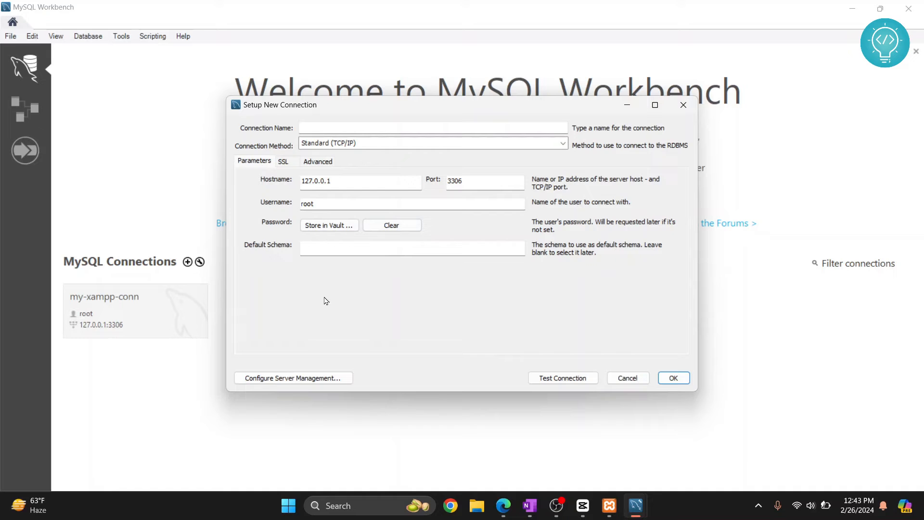
pyautogui.moveTo(602, 490)
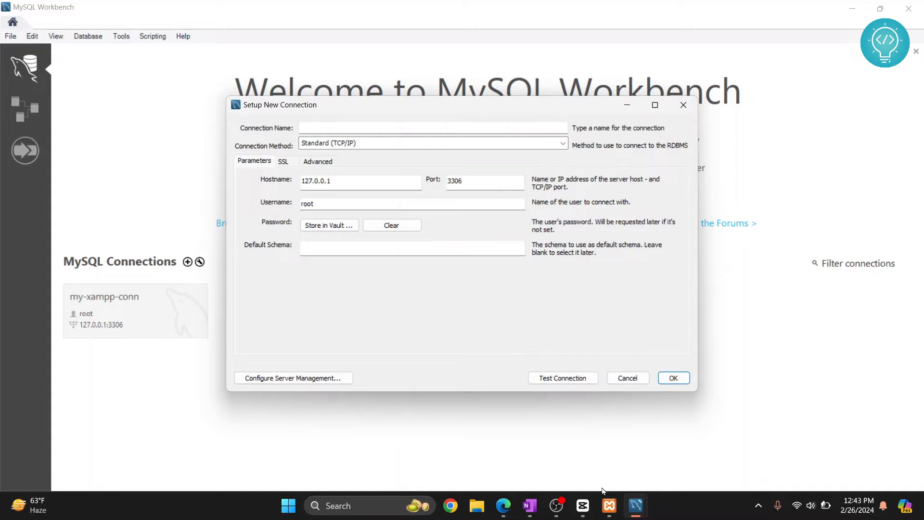
pyautogui.click(608, 505)
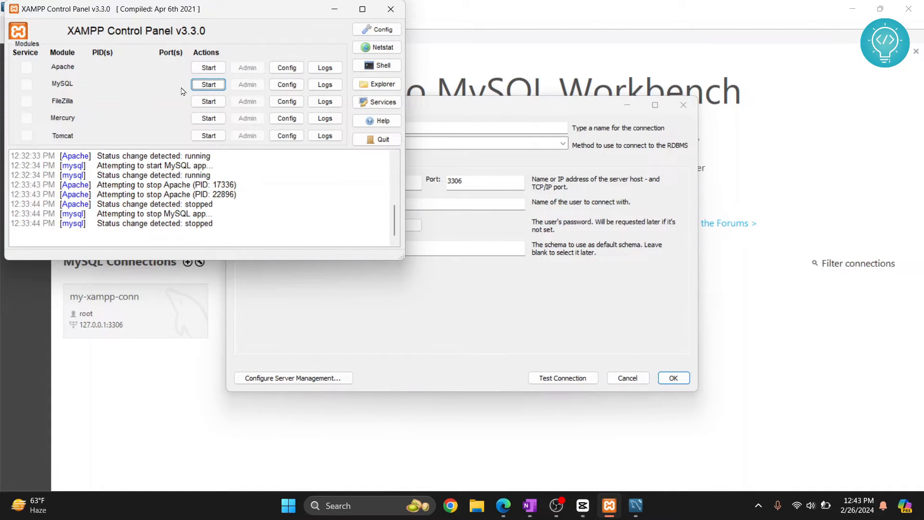
pyautogui.click(208, 85)
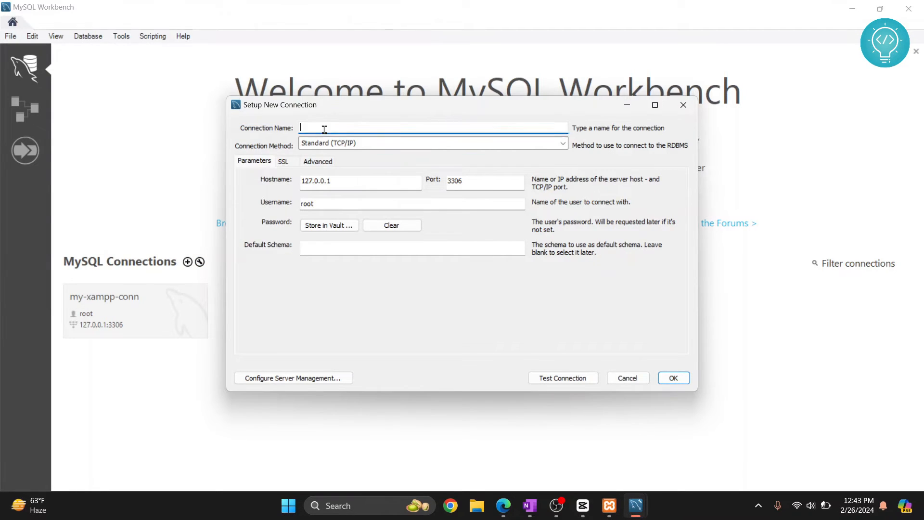
# Step: Name the connection TestConn, confirm host 127.0.0.1, and save it
pyautogui.write('TestConn')
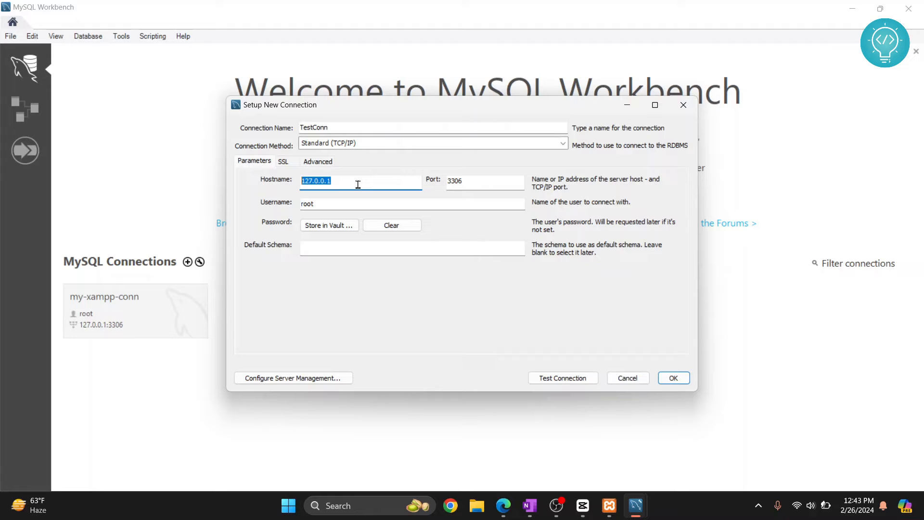
pyautogui.click(364, 181)
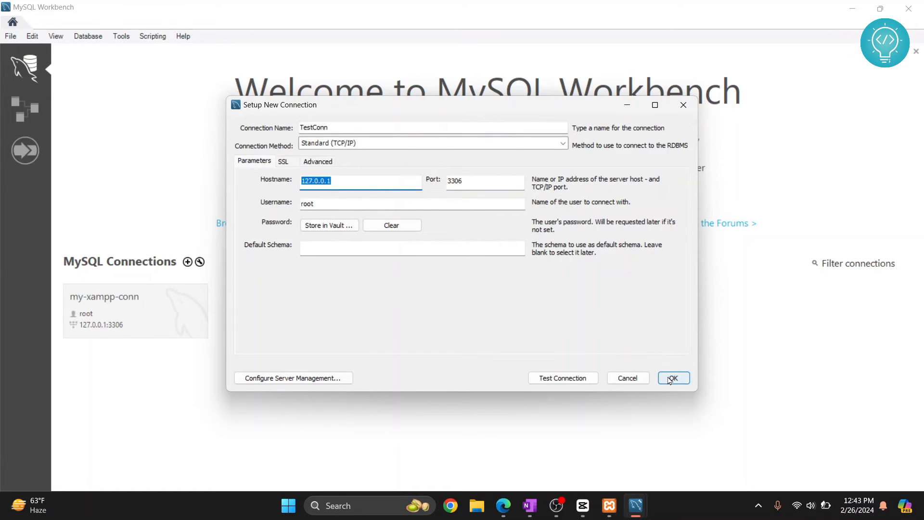
pyautogui.click(672, 377)
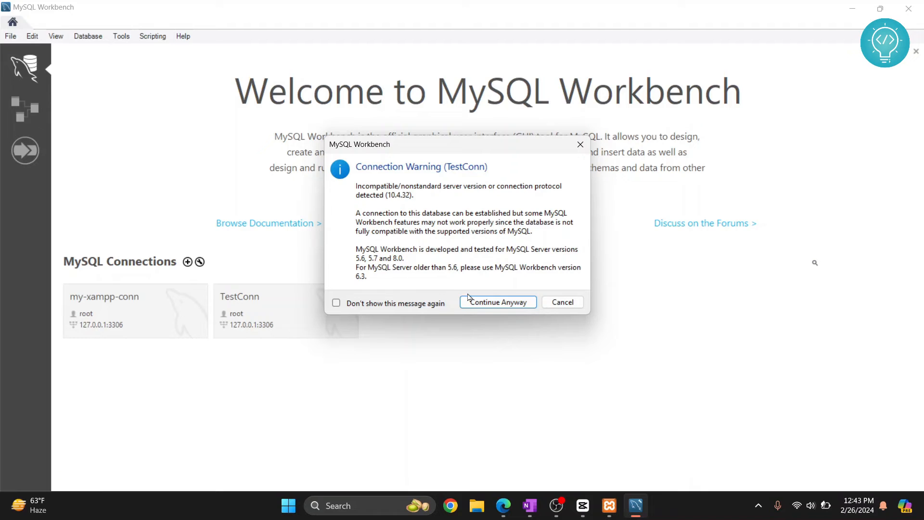
# Step: Connect despite the version warning and expand the test and phpmyadmin schemas in the Navigator
pyautogui.click(497, 301)
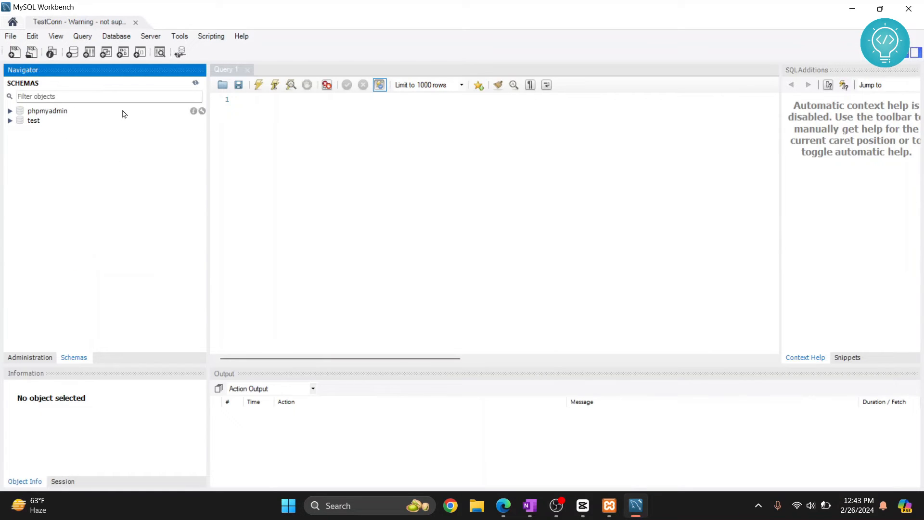
pyautogui.click(10, 120)
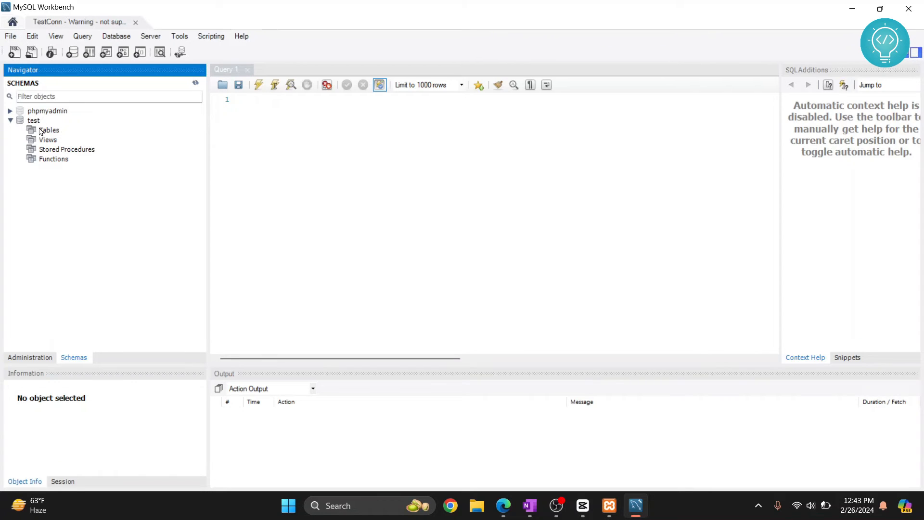
pyautogui.click(48, 139)
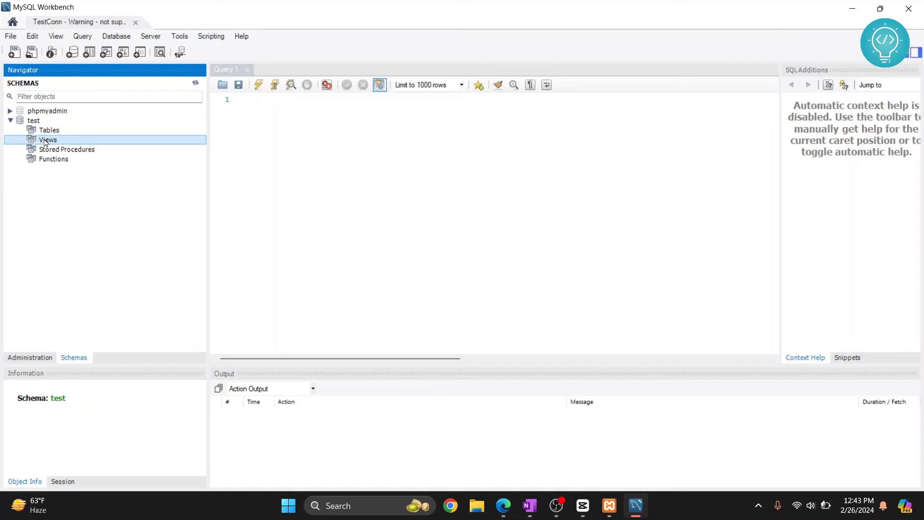
pyautogui.click(10, 111)
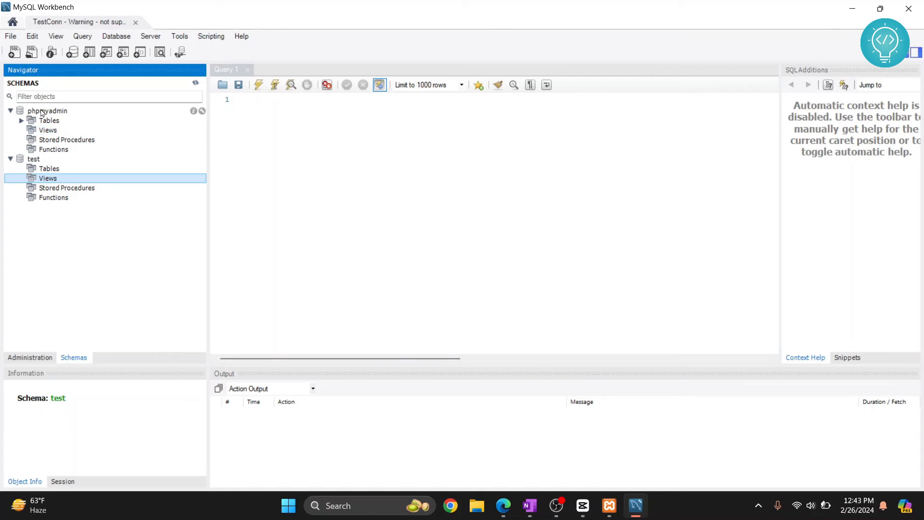
pyautogui.click(46, 111)
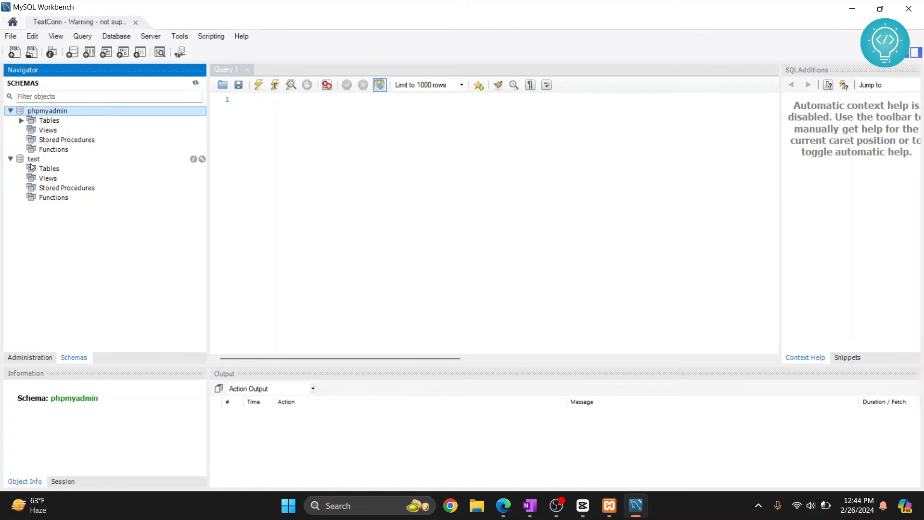
pyautogui.click(49, 168)
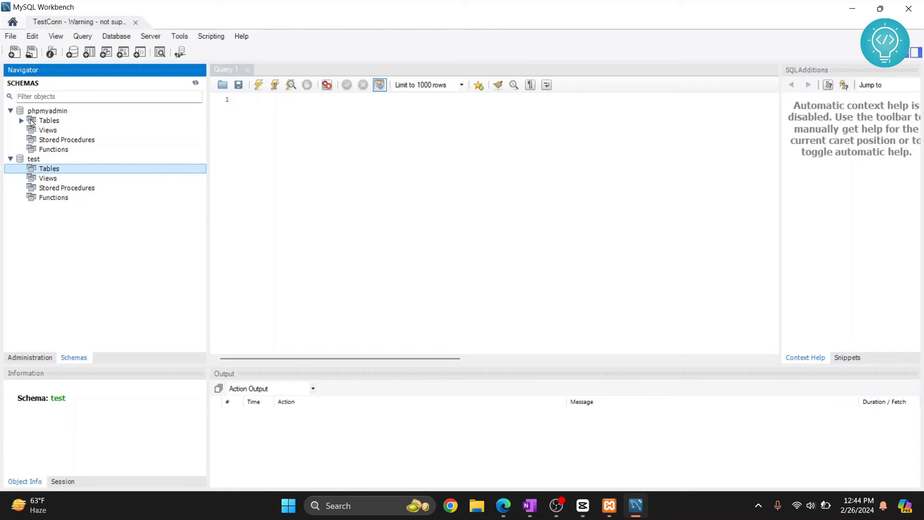
pyautogui.click(49, 121)
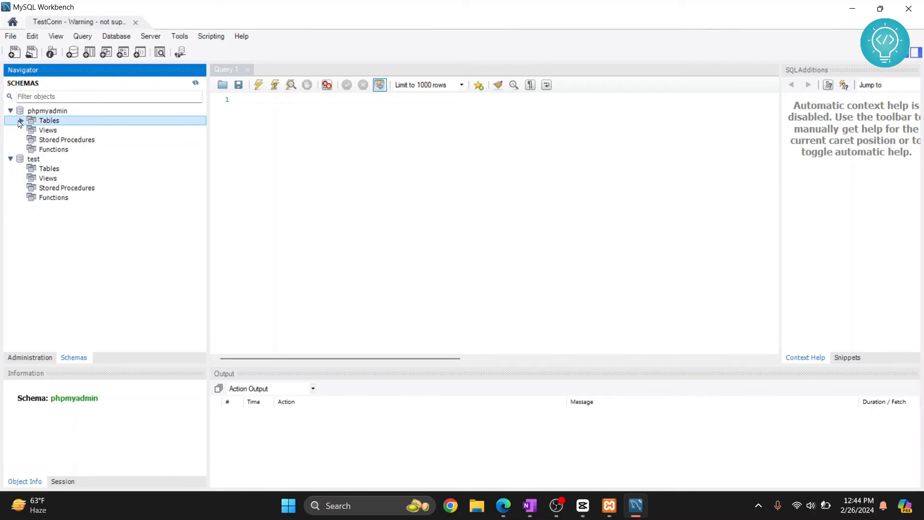
# Step: Expand phpmyadmin's tables and pma__users down to its username and usergroup columns
pyautogui.click(22, 120)
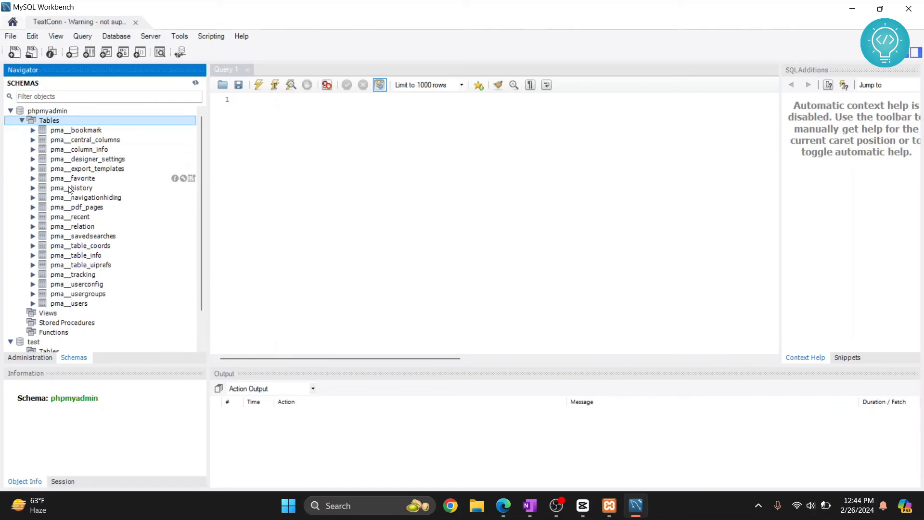
pyautogui.moveTo(67, 307)
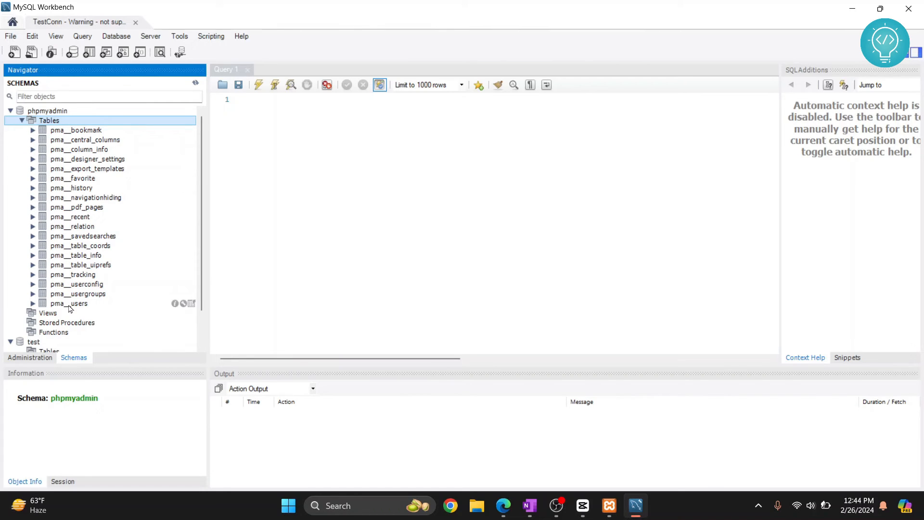
pyautogui.click(68, 304)
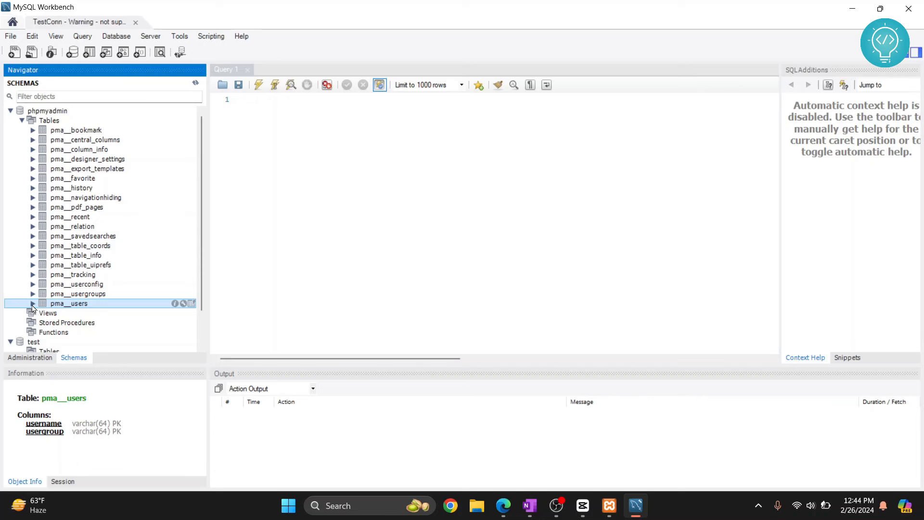
pyautogui.click(33, 303)
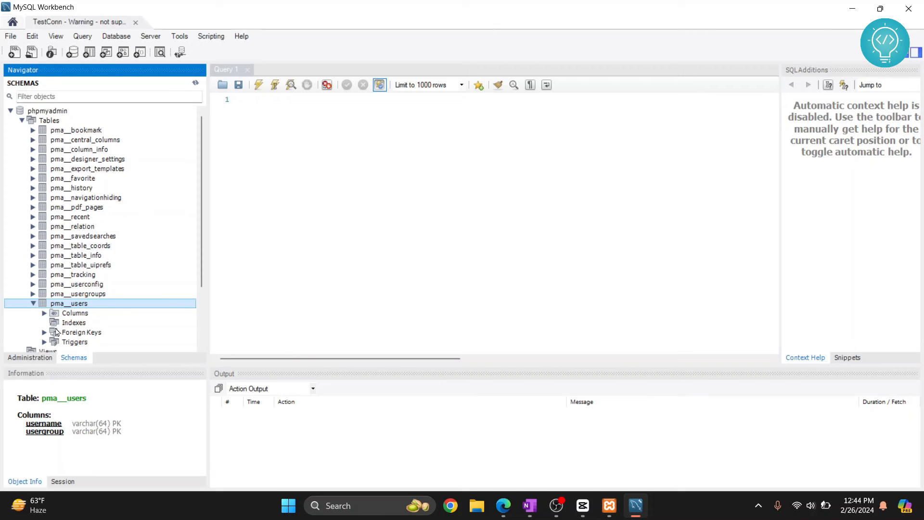
pyautogui.click(43, 313)
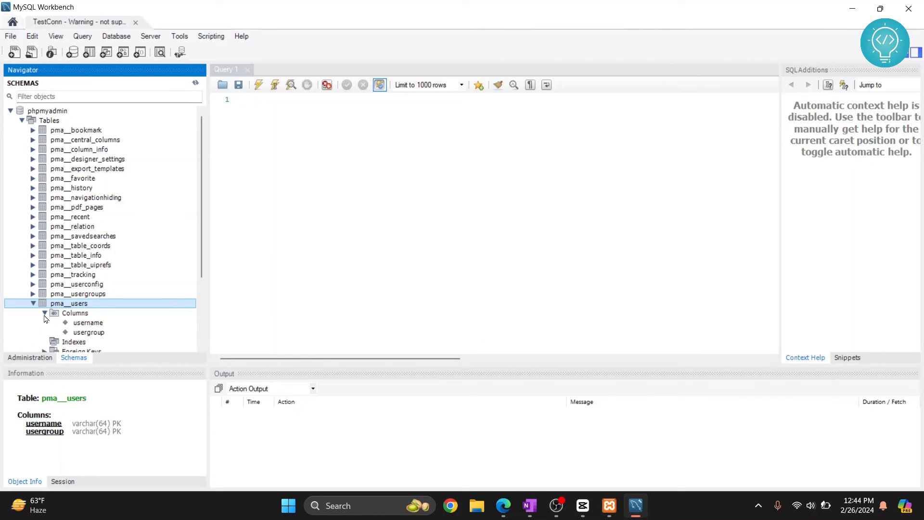
pyautogui.moveTo(68, 303)
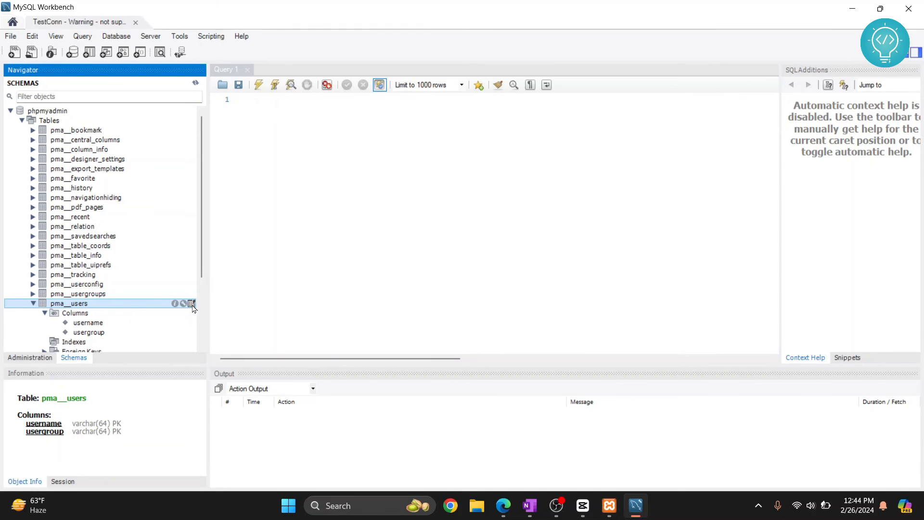
# Step: Run SELECT * on pma__users, pma__table_info and pma__designer_settings, each returning zero rows
pyautogui.click(191, 303)
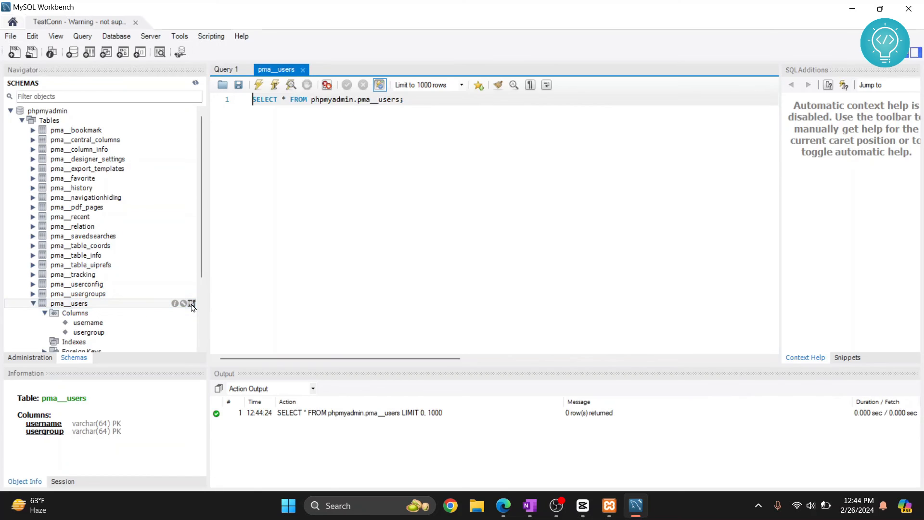
pyautogui.click(190, 303)
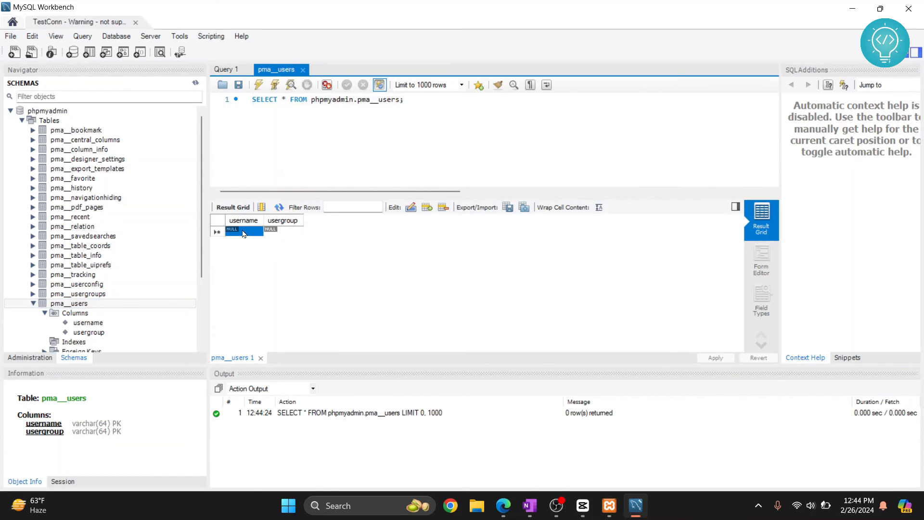
pyautogui.click(282, 229)
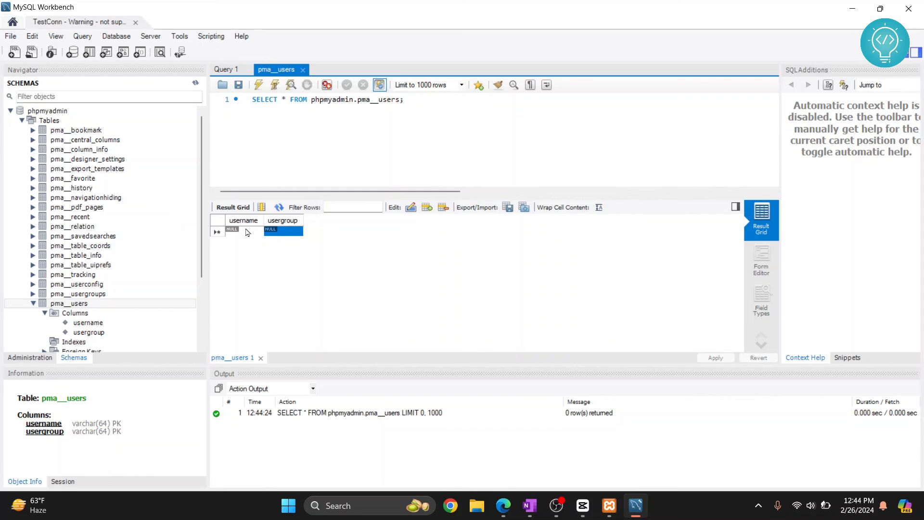
pyautogui.click(76, 130)
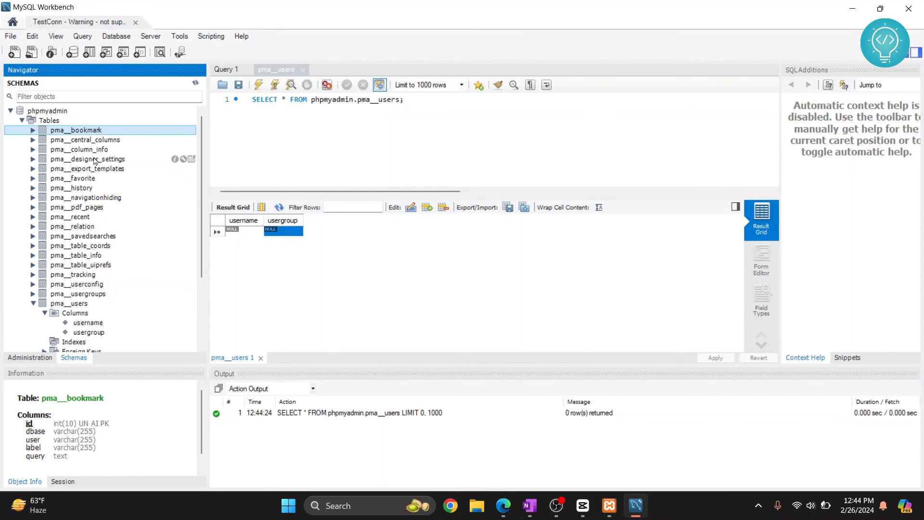
pyautogui.moveTo(100, 255)
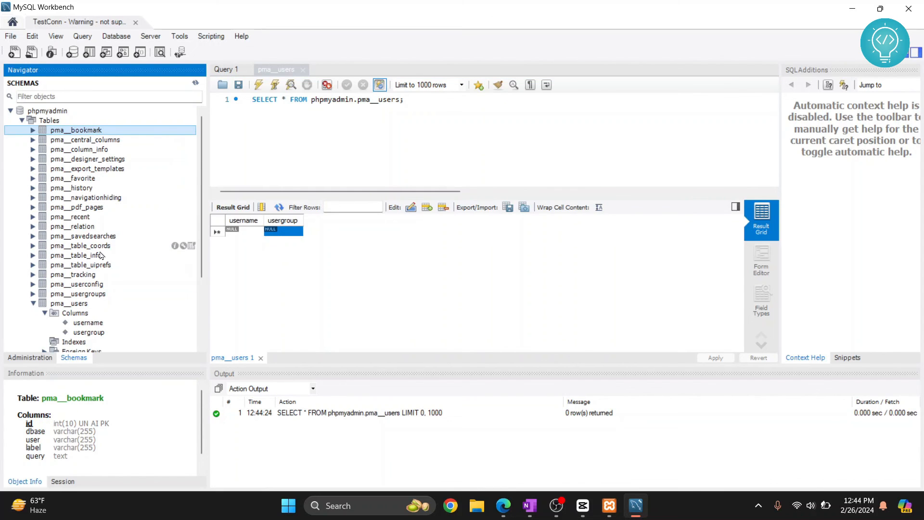
pyautogui.moveTo(96, 260)
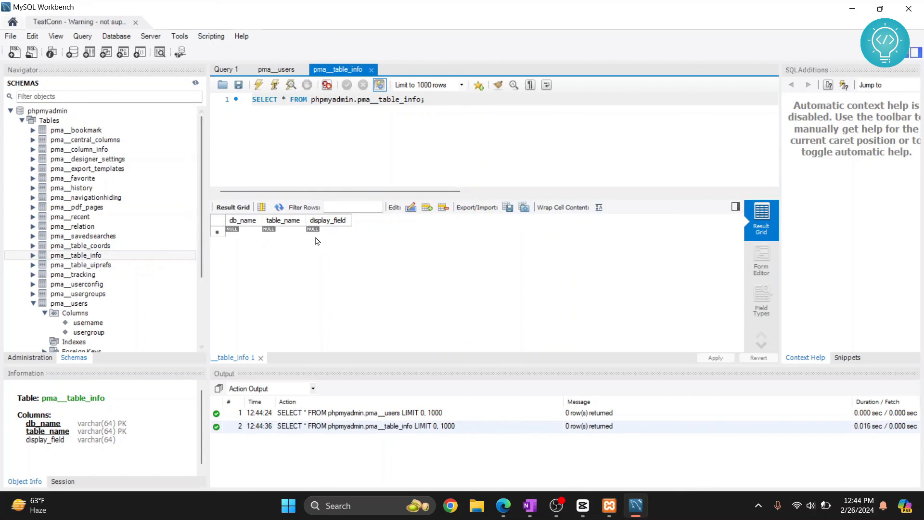
pyautogui.moveTo(74, 188)
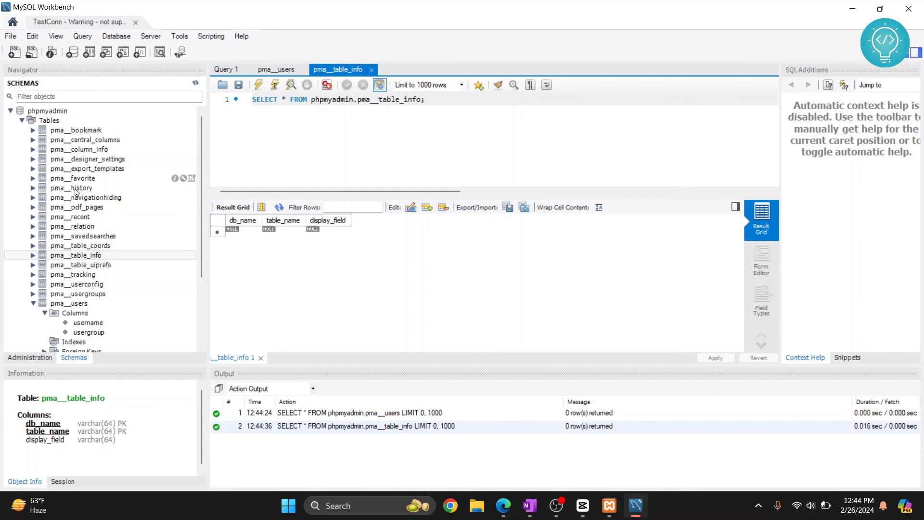
pyautogui.click(87, 159)
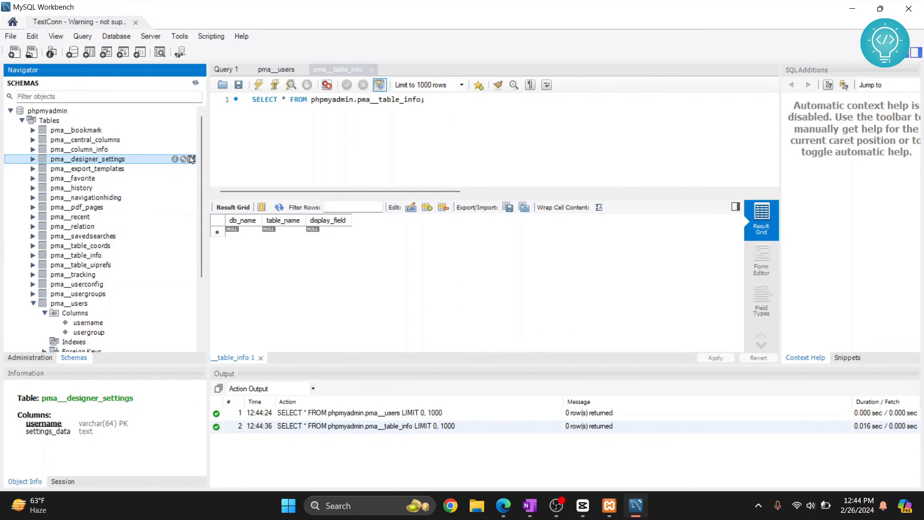
pyautogui.click(183, 159)
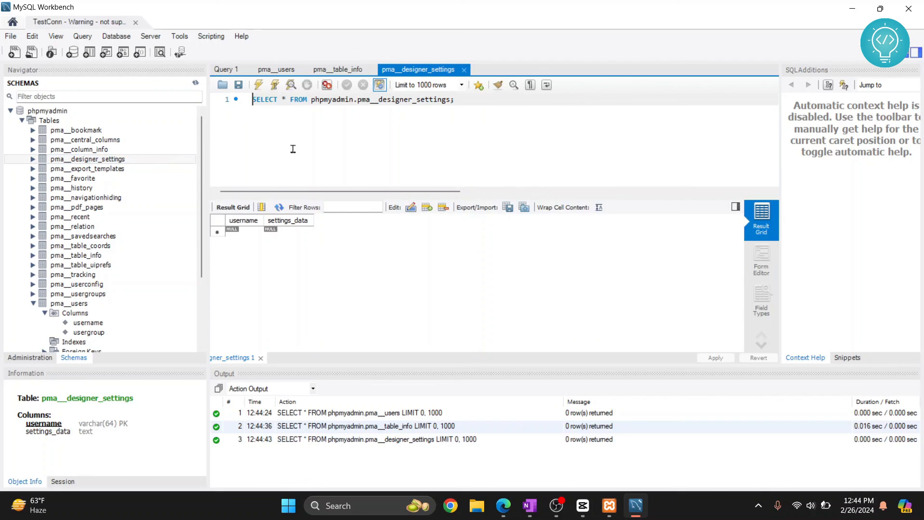
pyautogui.moveTo(424, 159)
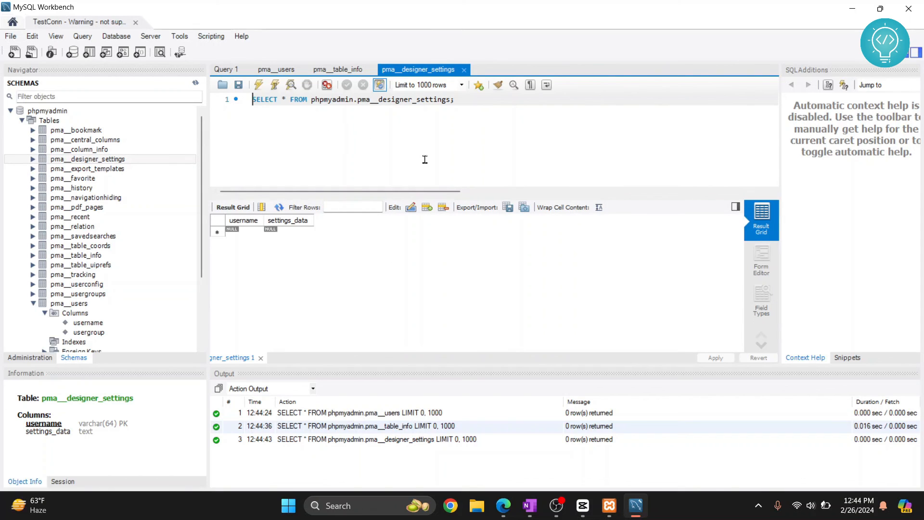